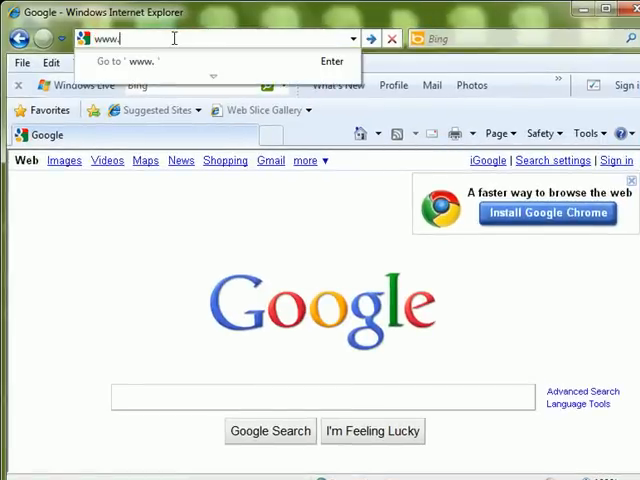
{"action": "type", "text": "routerlogin.net/"}
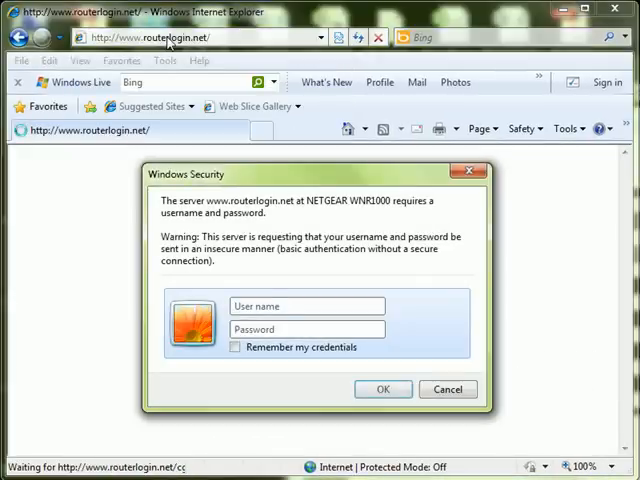
{"action": "type", "text": "admin"}
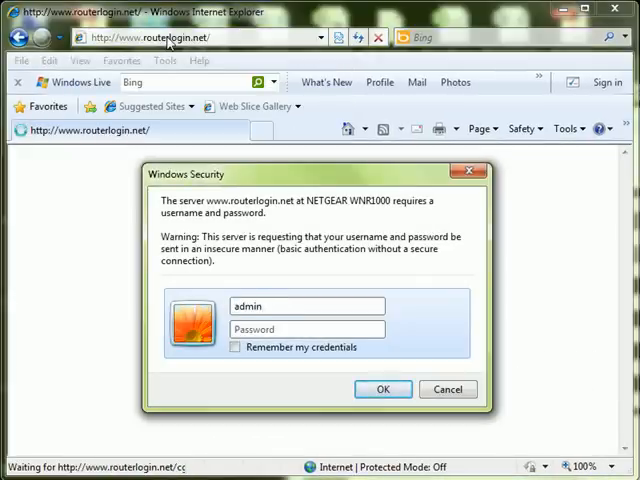
{"action": "type", "text": "•"}
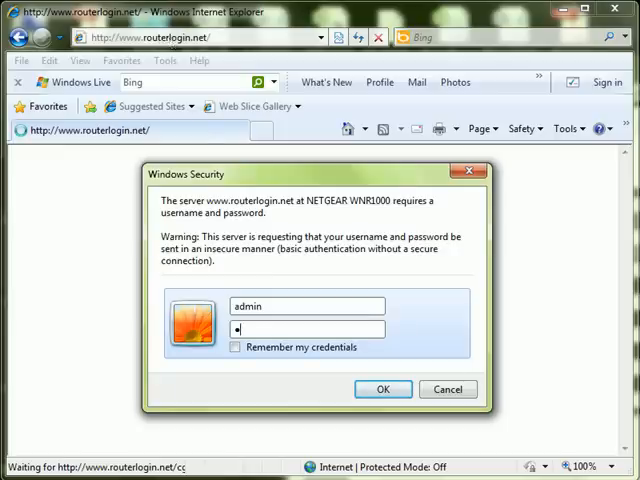
{"action": "type", "text": "password"}
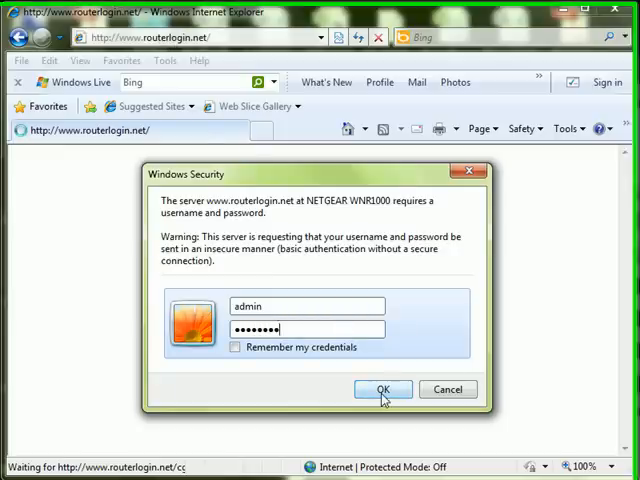
Submit the router login, pass the firmware check, and scroll the menu to Advanced settings
{"action": "left_click", "coordinate": [383, 389]}
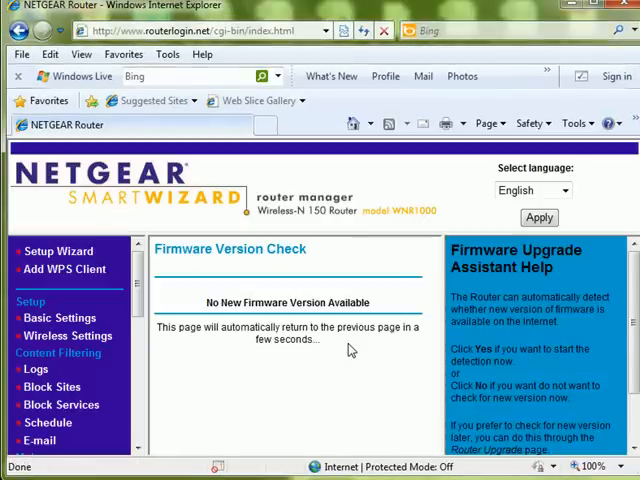
{"action": "mouse_move", "coordinate": [289, 366]}
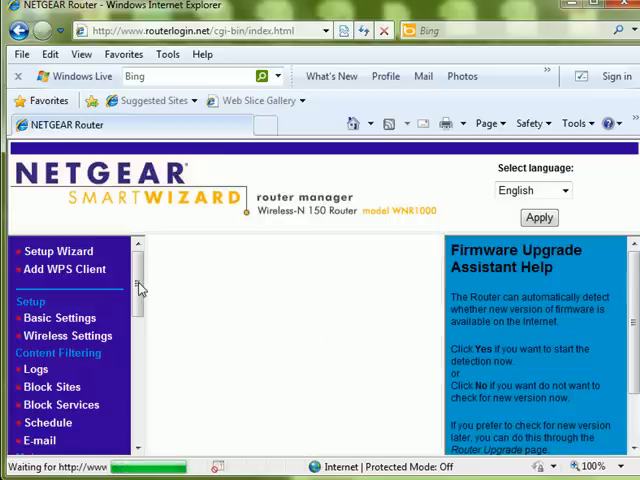
{"action": "left_click", "coordinate": [56, 318]}
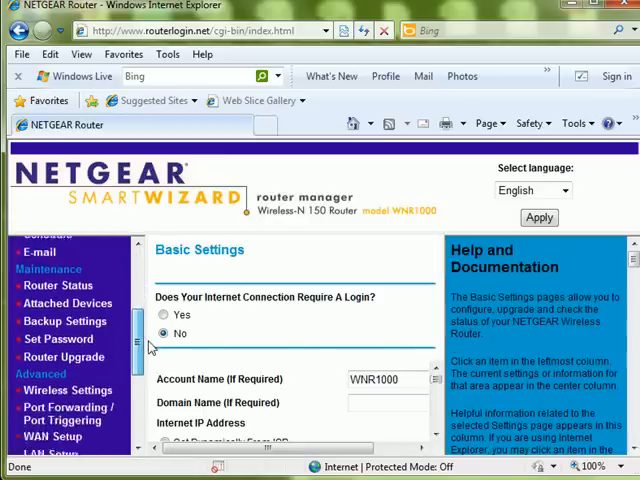
{"action": "scroll", "scroll_direction": "down", "scroll_amount": 3}
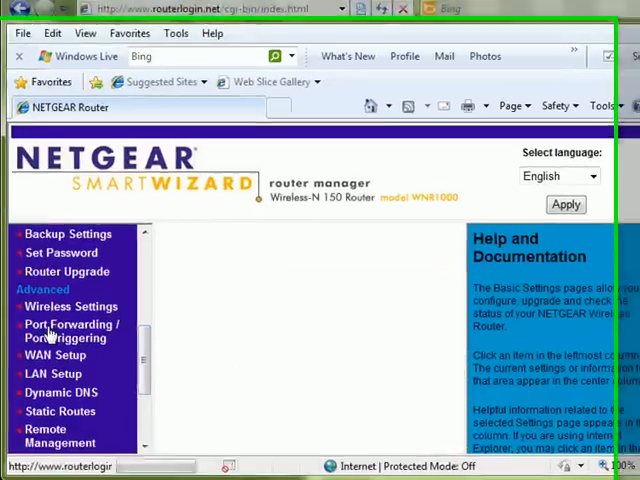
Go to Port Forwarding / Port Triggering and start a new custom service with Add Service
{"action": "left_click", "coordinate": [71, 330]}
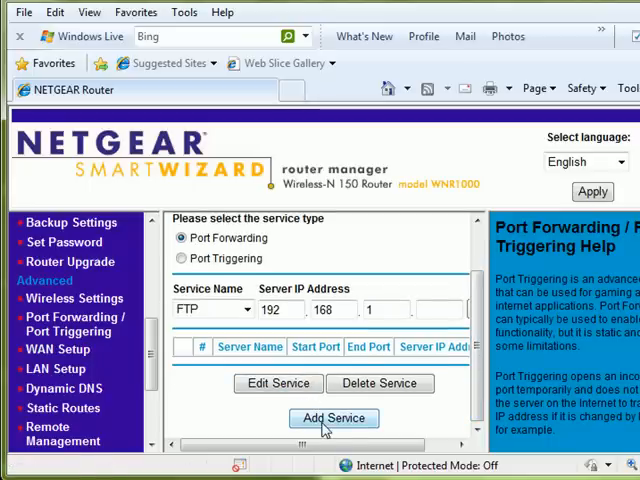
{"action": "left_click", "coordinate": [333, 418]}
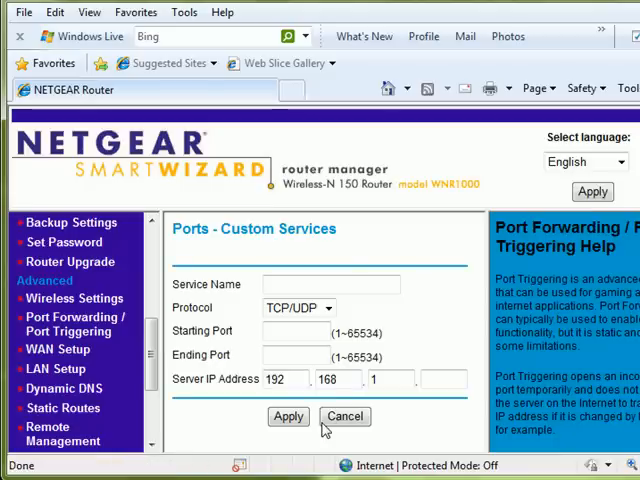
Fill in 'Spawn Player', protocol TCP, ports 10671–10673, and server IP 192.168.1.30
{"action": "left_click", "coordinate": [330, 285]}
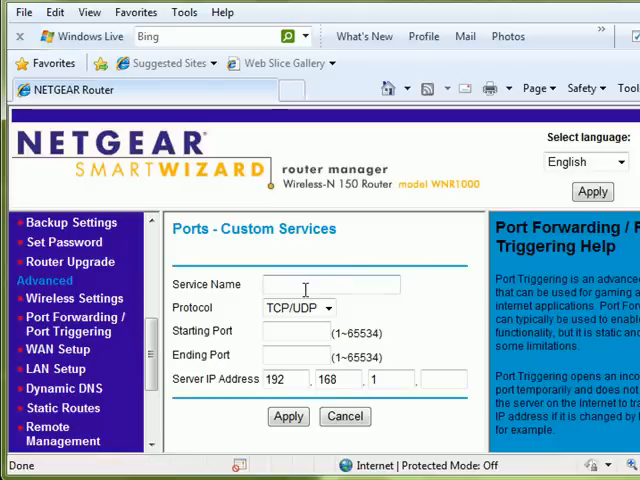
{"action": "type", "text": "Spawn Player"}
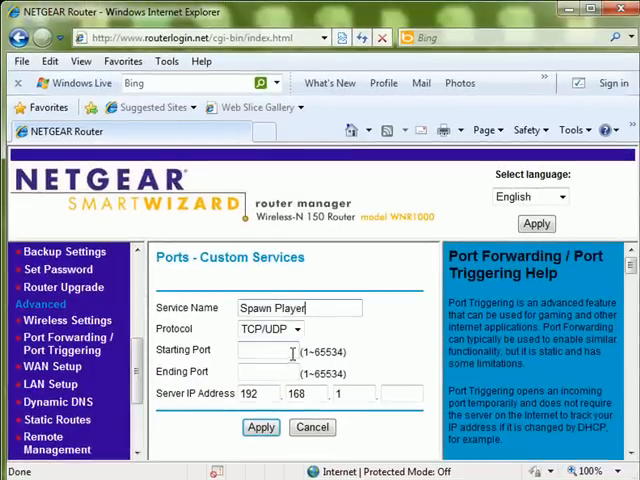
{"action": "left_click", "coordinate": [296, 329]}
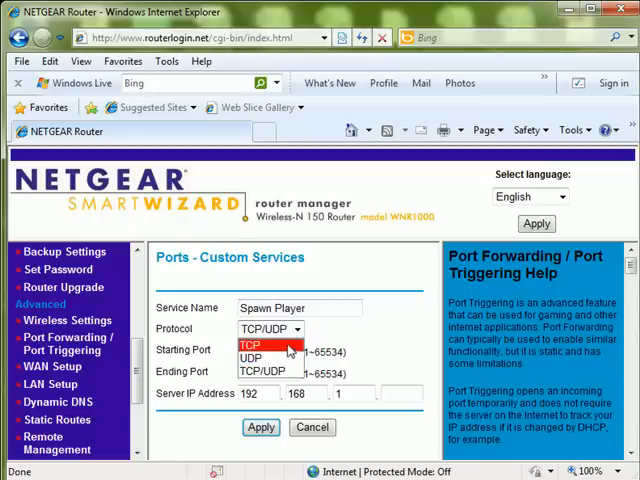
{"action": "left_click", "coordinate": [255, 344]}
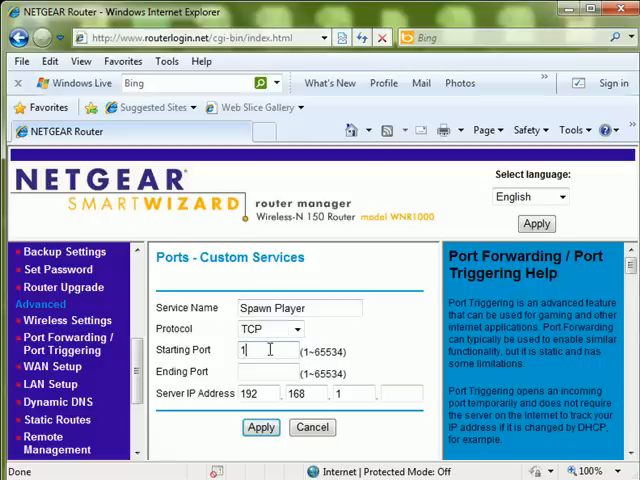
{"action": "type", "text": "10671"}
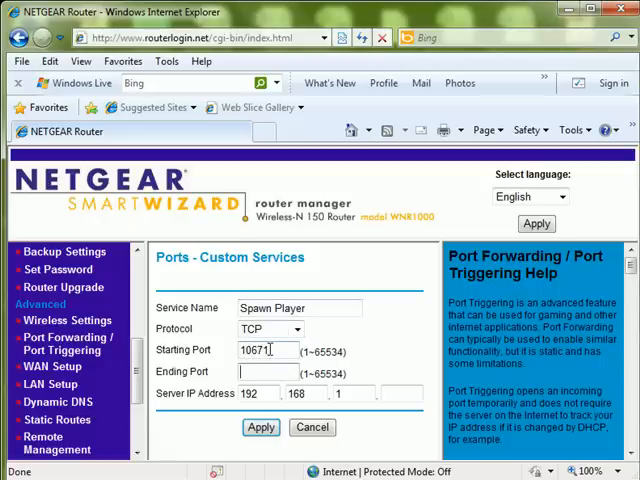
{"action": "type", "text": "1067"}
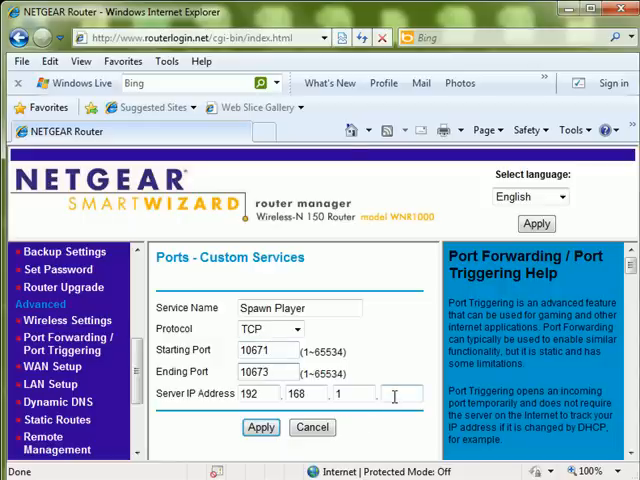
{"action": "type", "text": "30"}
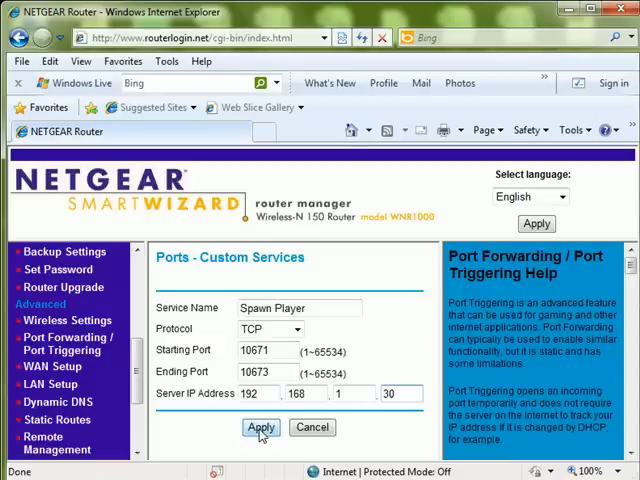
Apply the Spawn Player custom service on the Ports - Custom Services form
{"action": "left_click", "coordinate": [260, 427]}
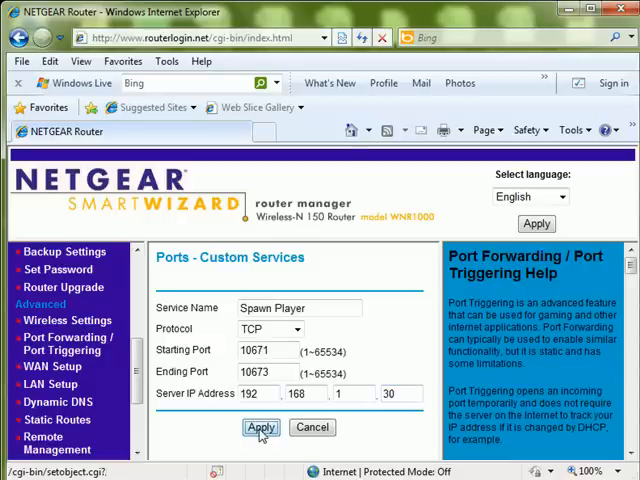
{"action": "left_click", "coordinate": [261, 427]}
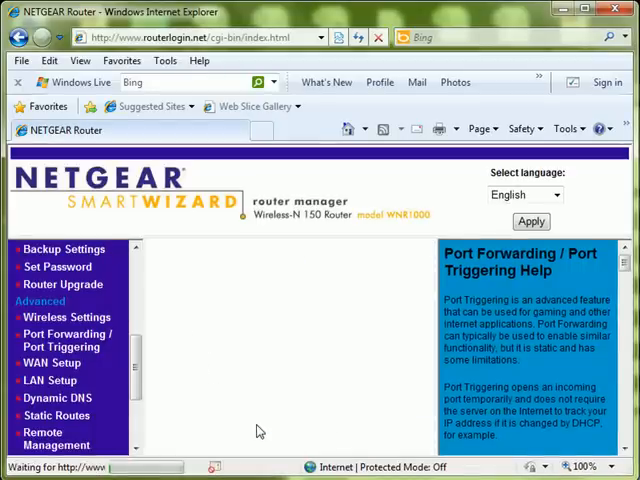